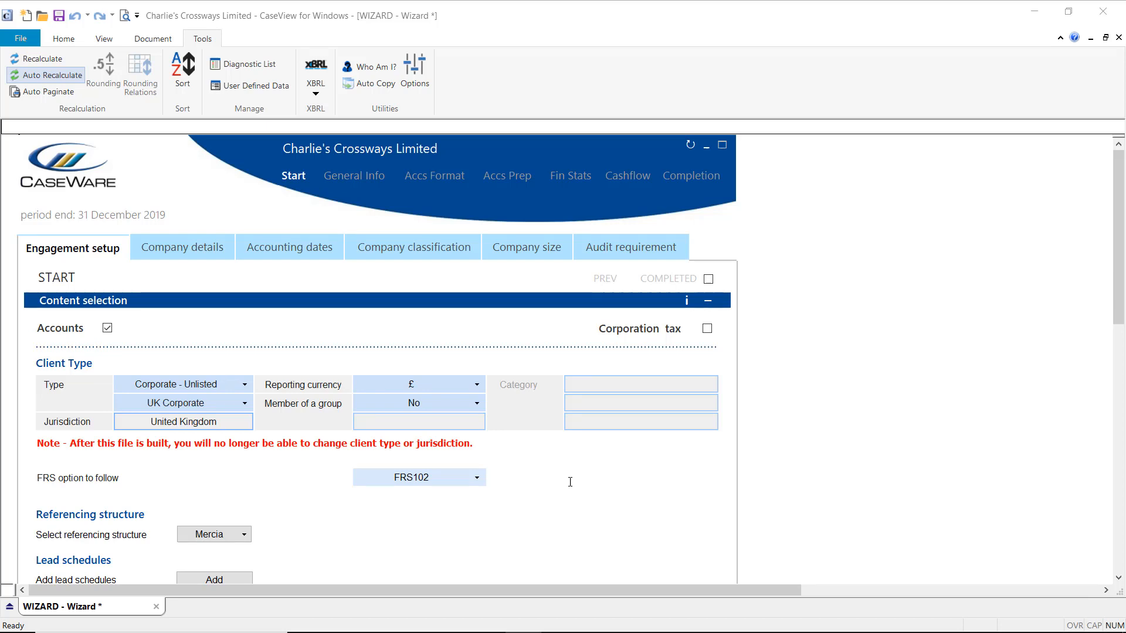
{"action": "mouse_move", "coordinate": [434, 175]}
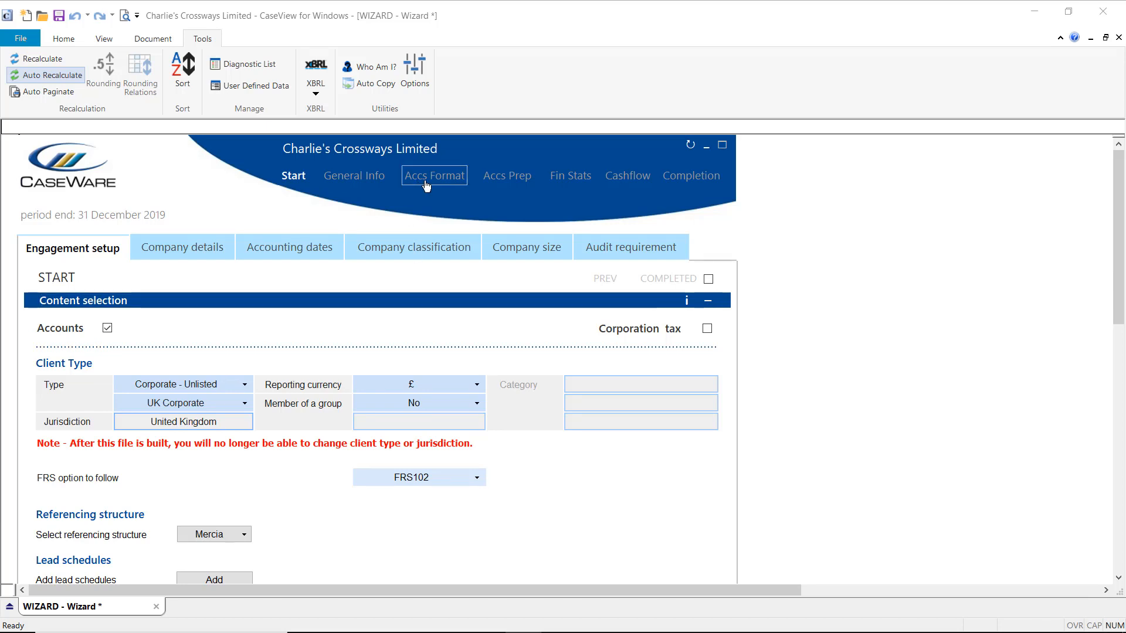
Go to the wizard's Accs Format page with dormancy, trading and presentation options
{"action": "left_click", "coordinate": [434, 176]}
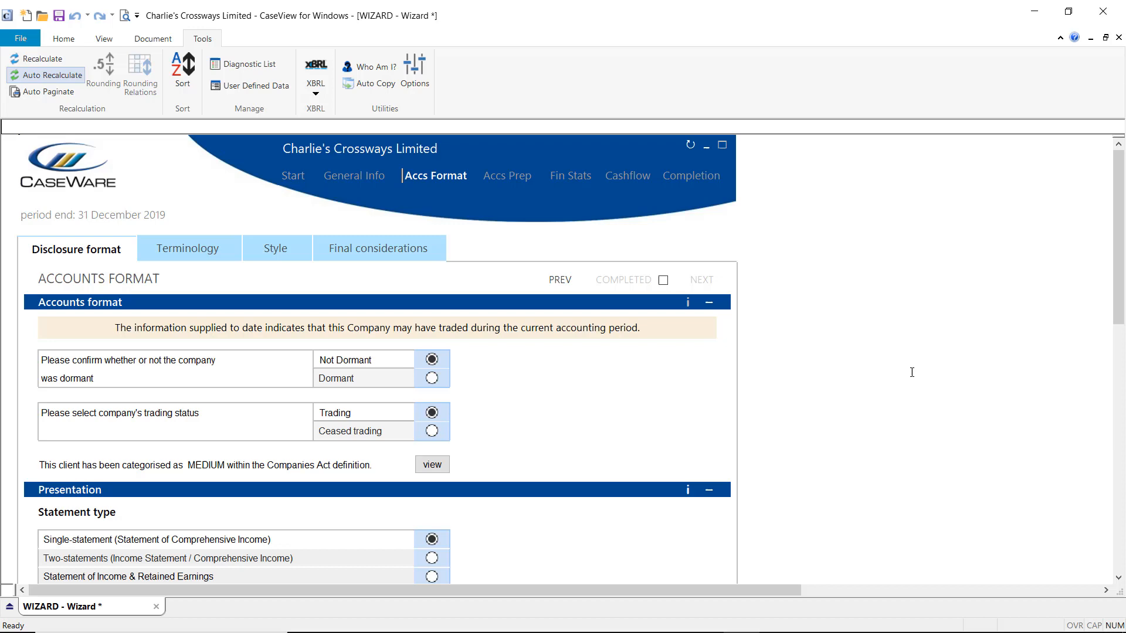
Scroll to the primary statement options, then open the ACCOUNTS document's balance sheet
{"action": "scroll", "scroll_direction": "down", "scroll_amount": 3}
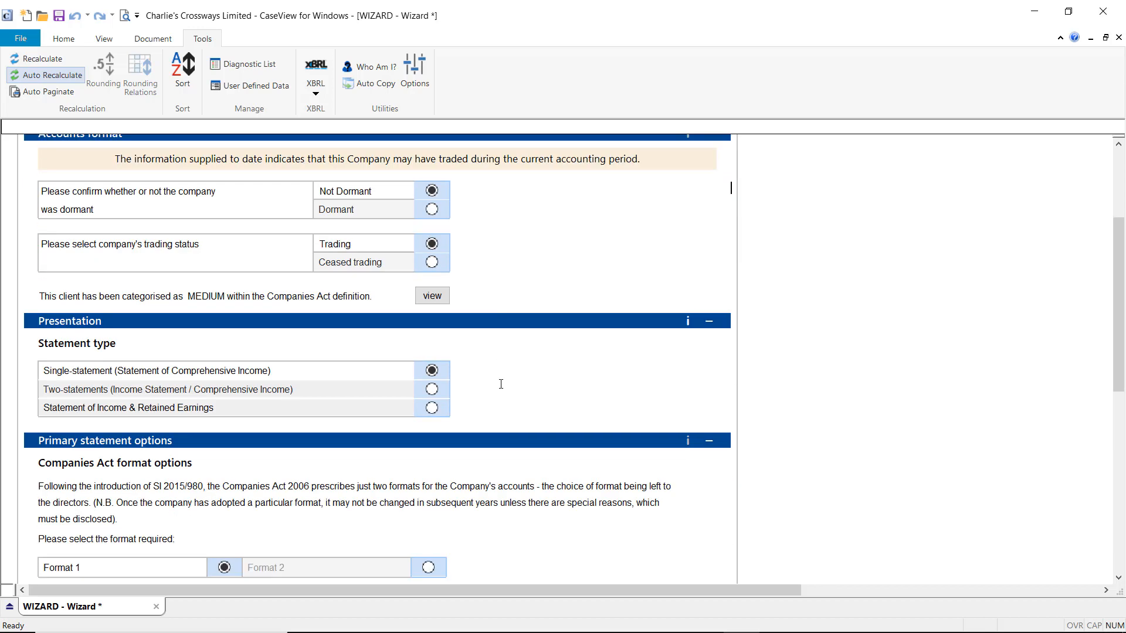
{"action": "scroll", "scroll_direction": "down", "scroll_amount": 3}
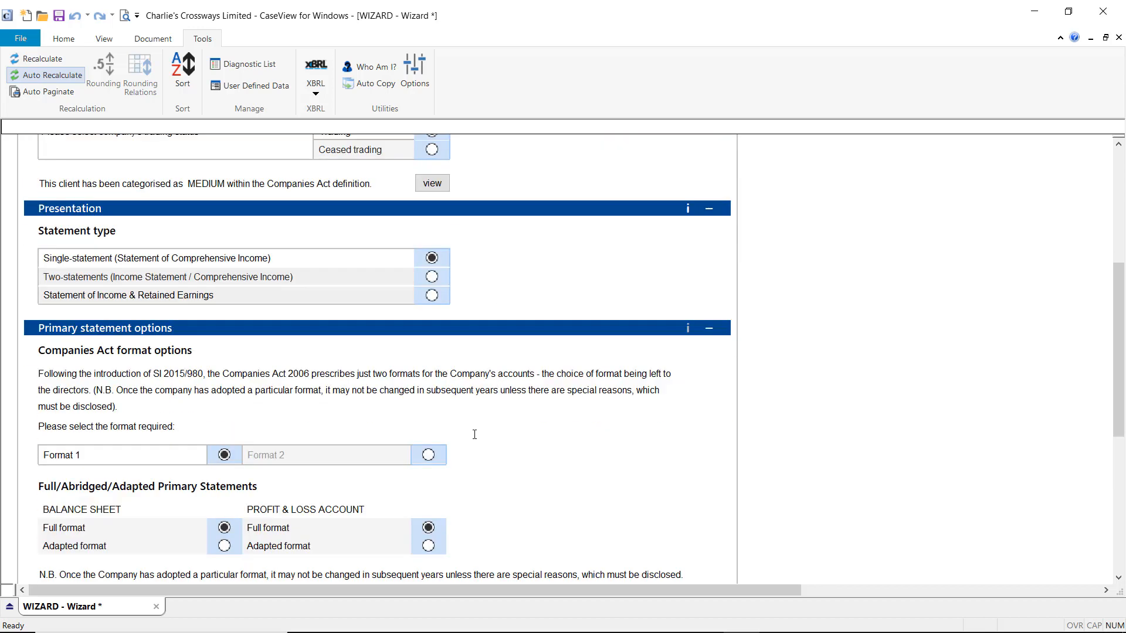
{"action": "left_click", "coordinate": [428, 455]}
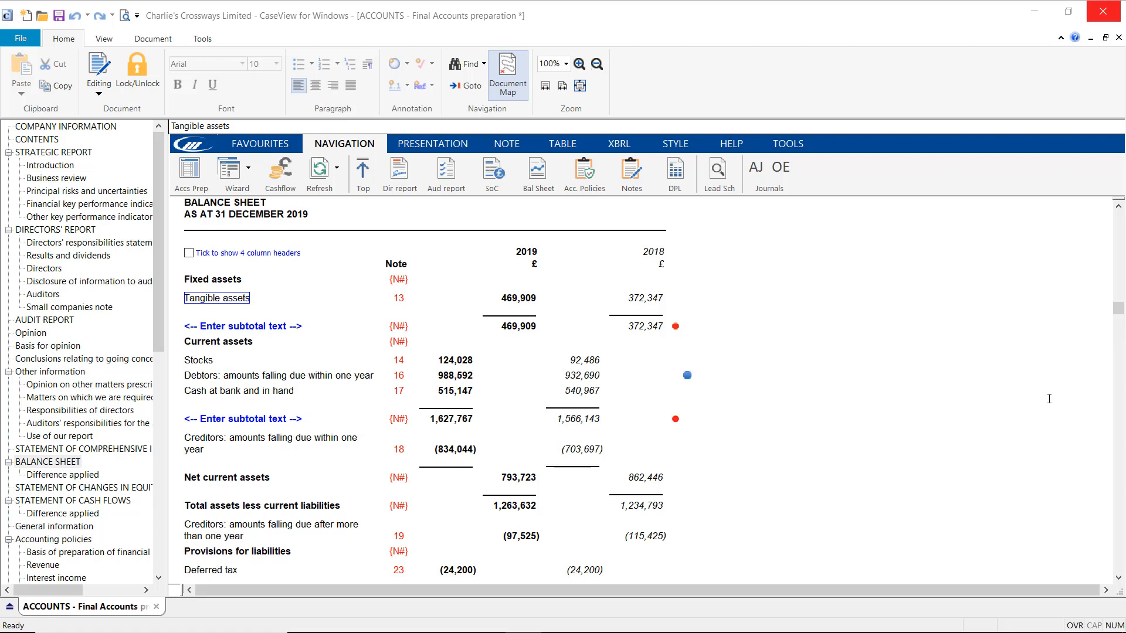
Select a line in the balance sheet table, such as Stocks, to show the TABLE editing options
{"action": "left_click", "coordinate": [199, 360]}
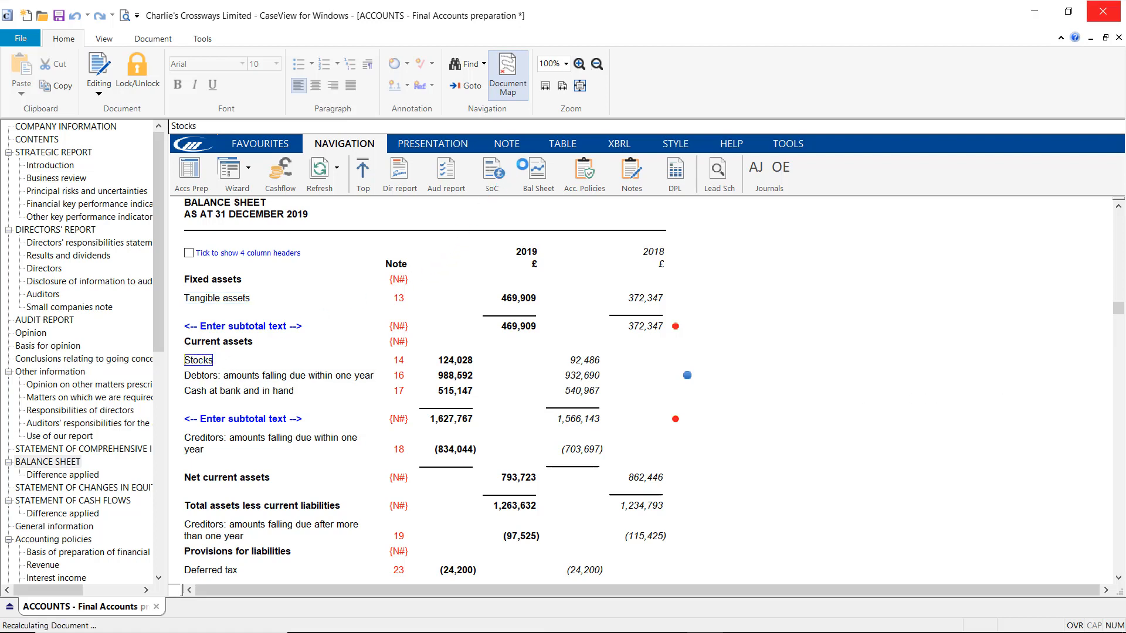
{"action": "left_click", "coordinate": [537, 172]}
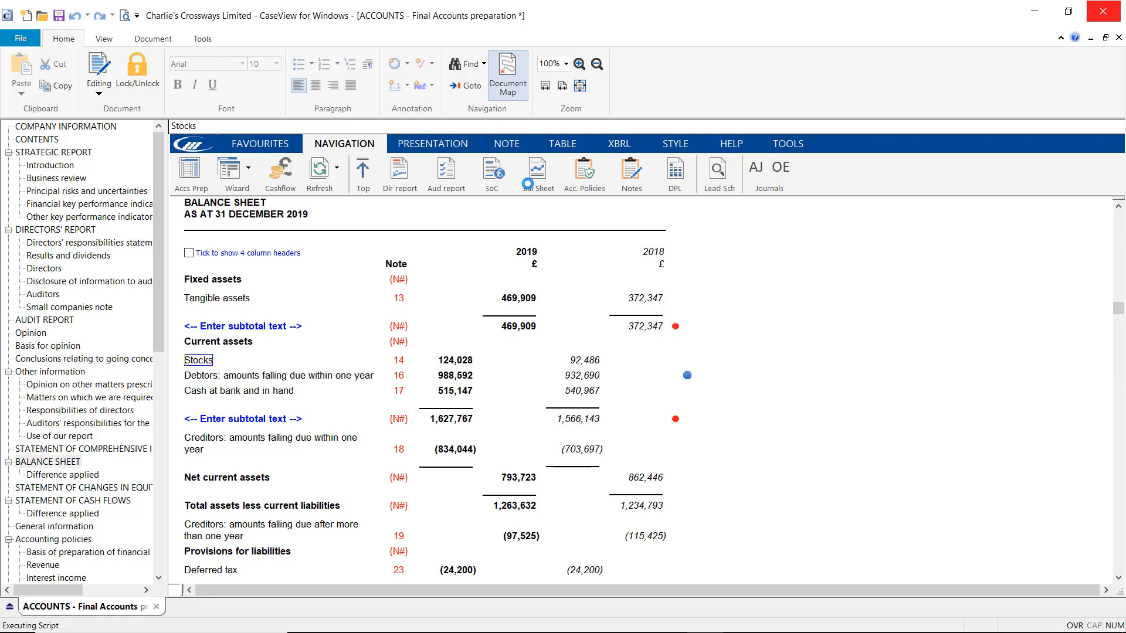
{"action": "left_click", "coordinate": [563, 143]}
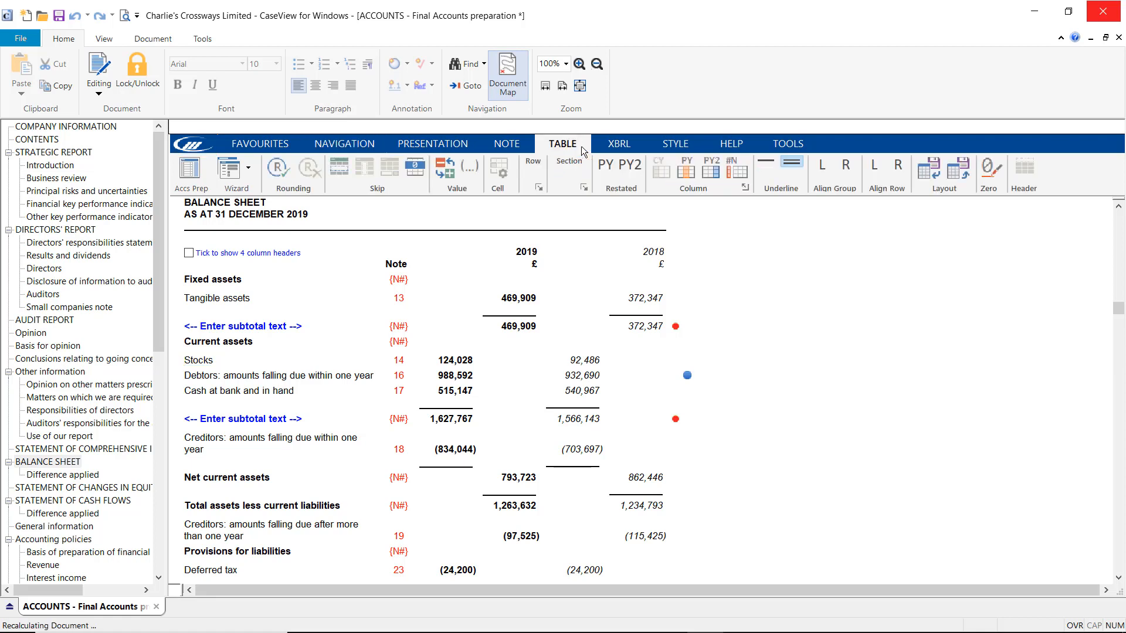
{"action": "left_click", "coordinate": [198, 359]}
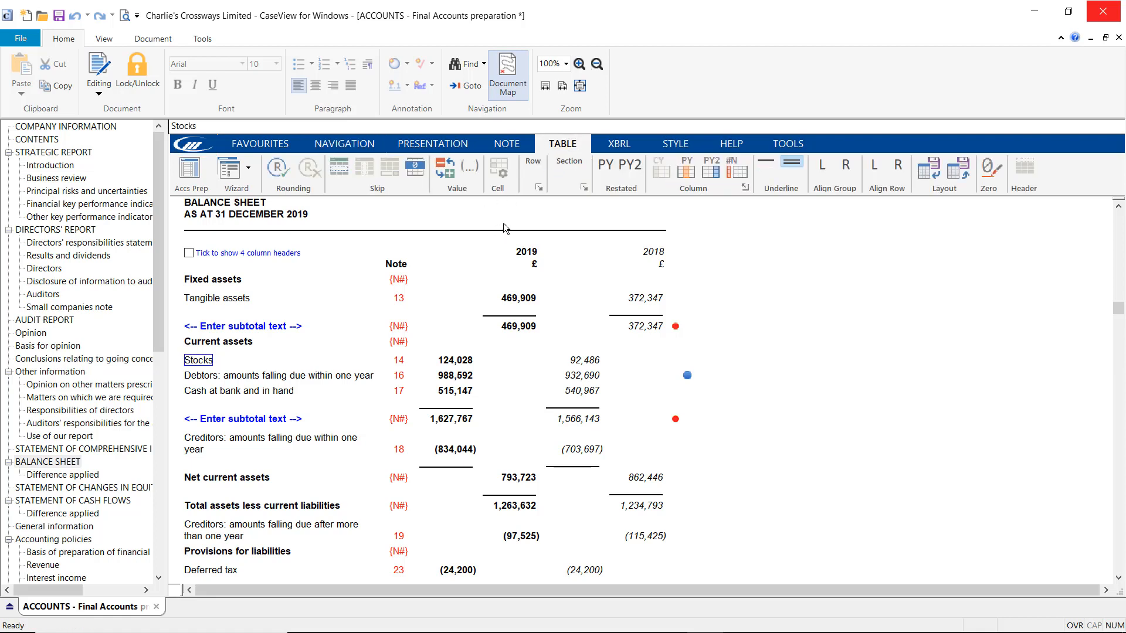
{"action": "mouse_move", "coordinate": [929, 204]}
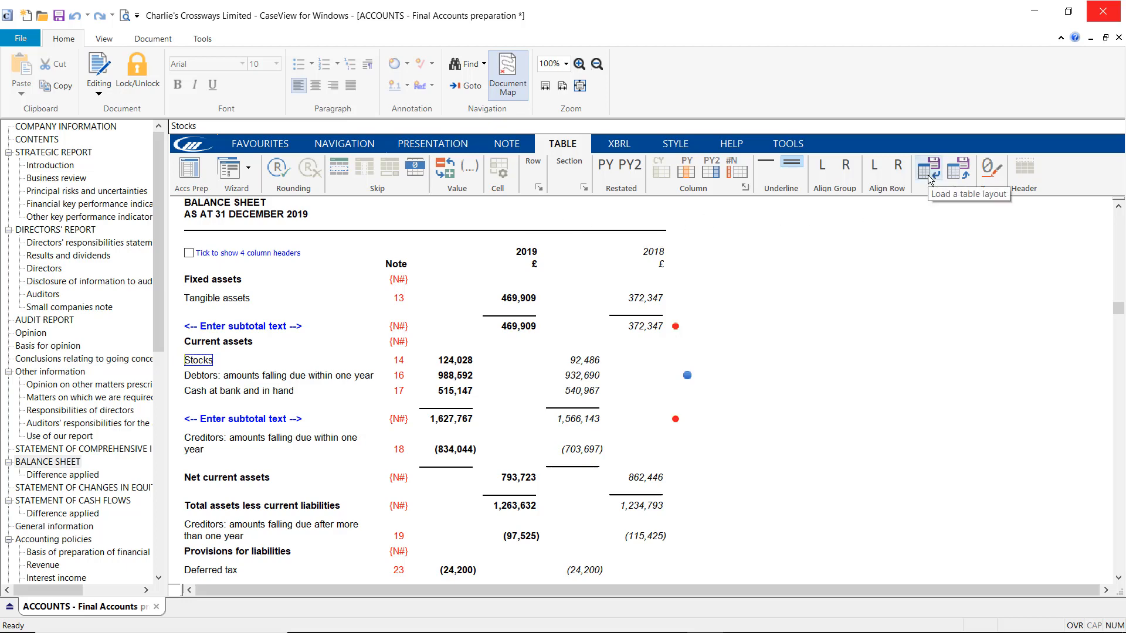
Load the Format 2 Custom SOFP table layout into the balance sheet
{"action": "left_click", "coordinate": [928, 167]}
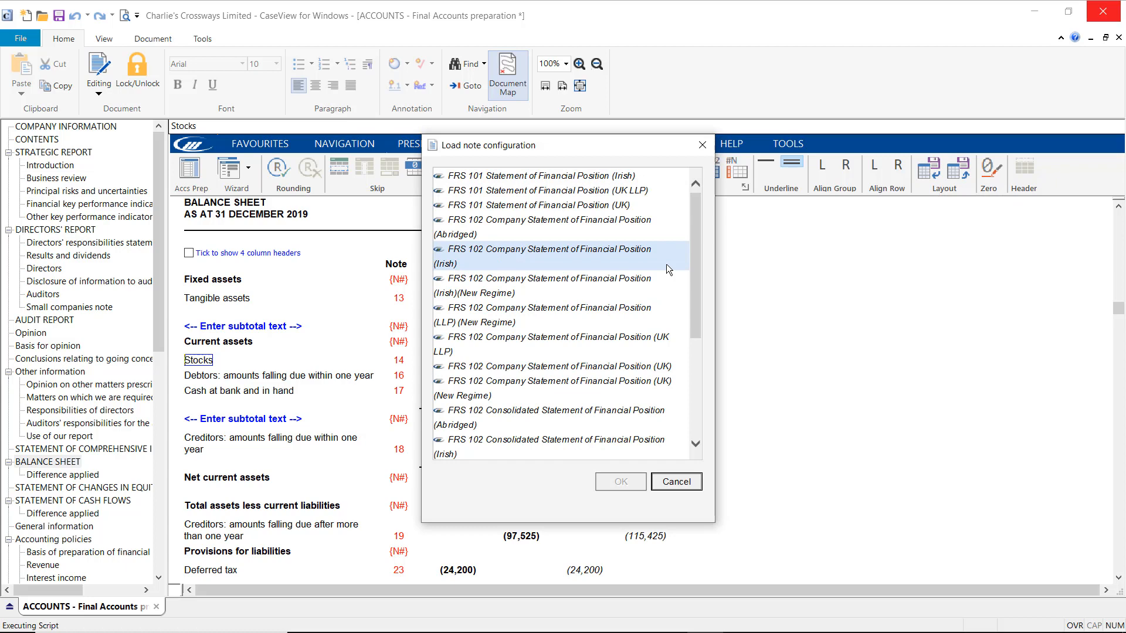
{"action": "scroll", "scroll_direction": "down", "scroll_amount": 3}
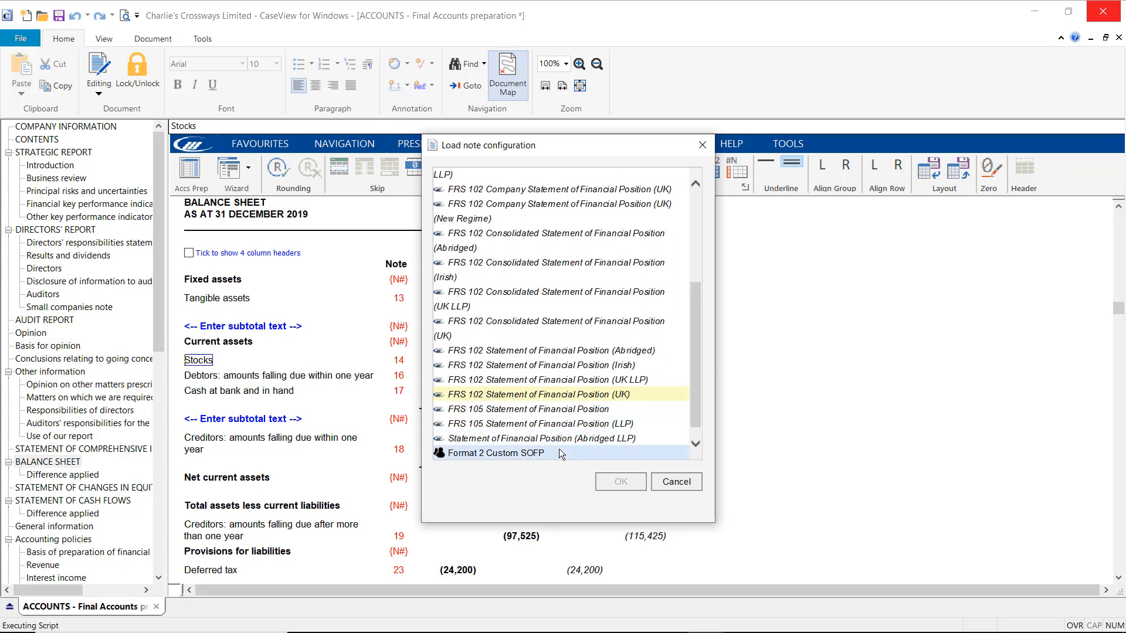
{"action": "left_click", "coordinate": [490, 453]}
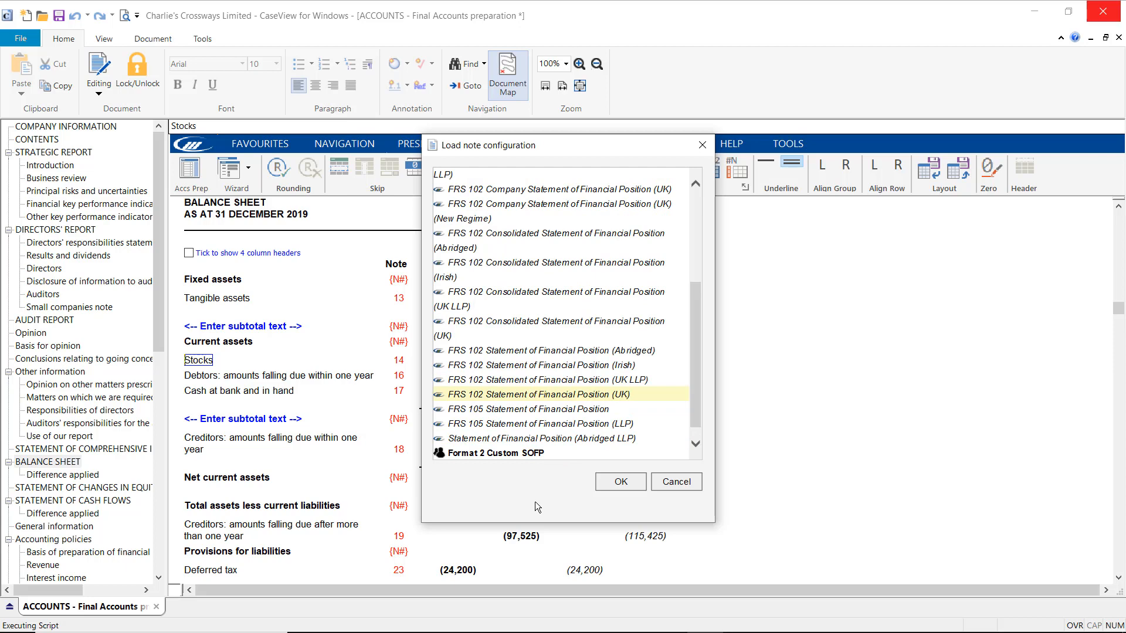
{"action": "left_click", "coordinate": [619, 481]}
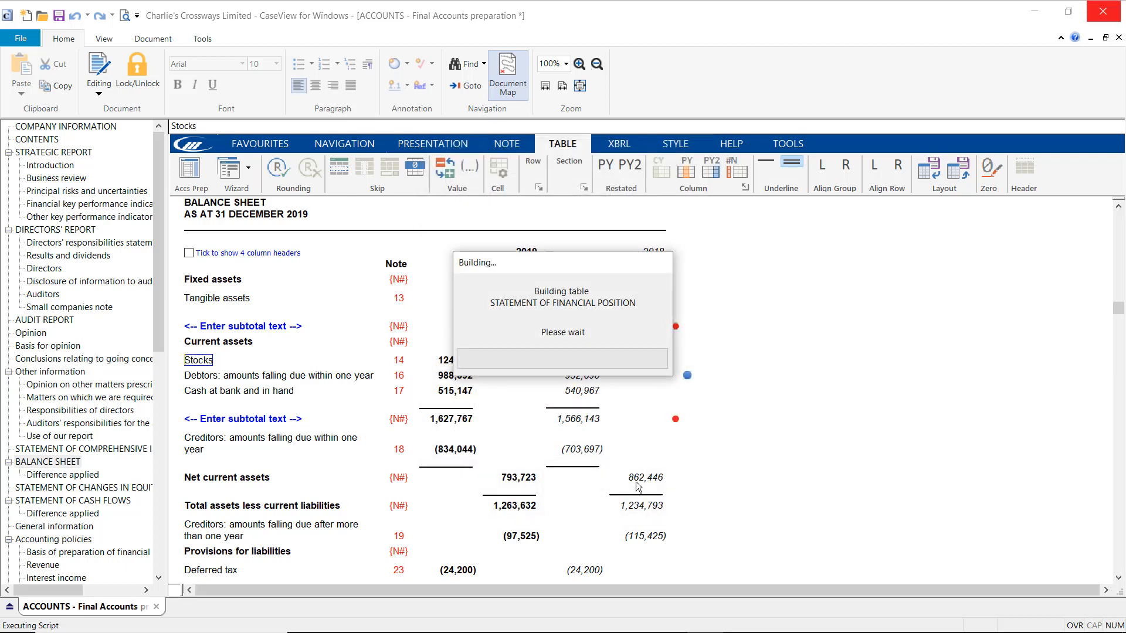